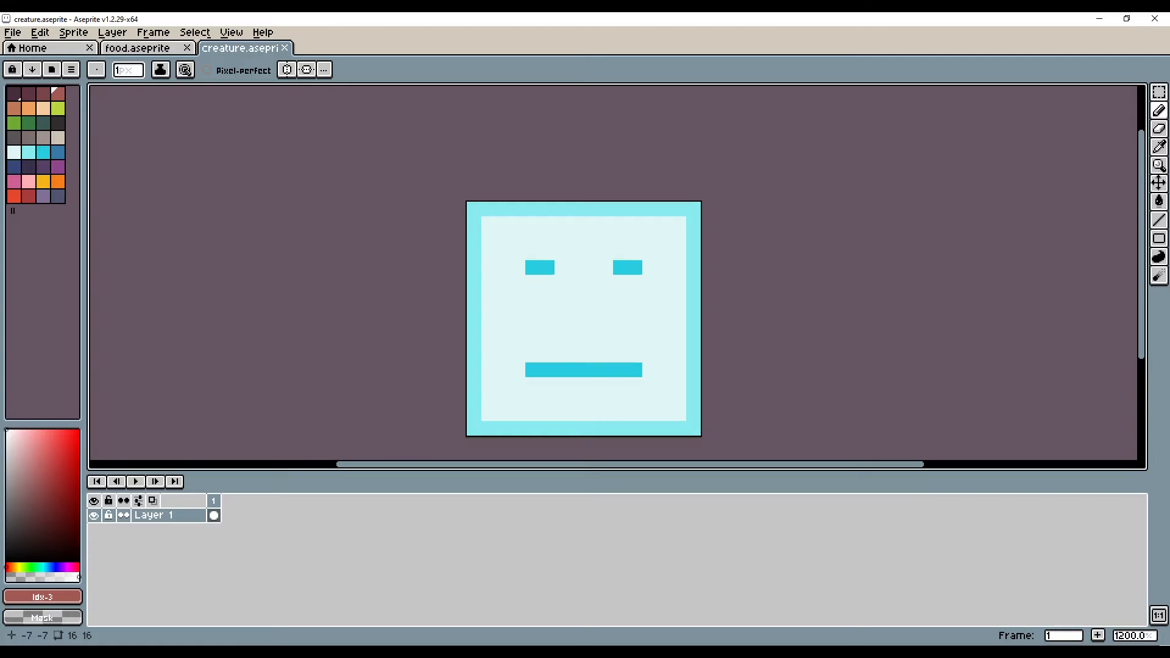
Declare var stats = { "Speed": 5 } below the motion variable in Creature.gd.
{"action": "left_click", "coordinate": [138, 48]}
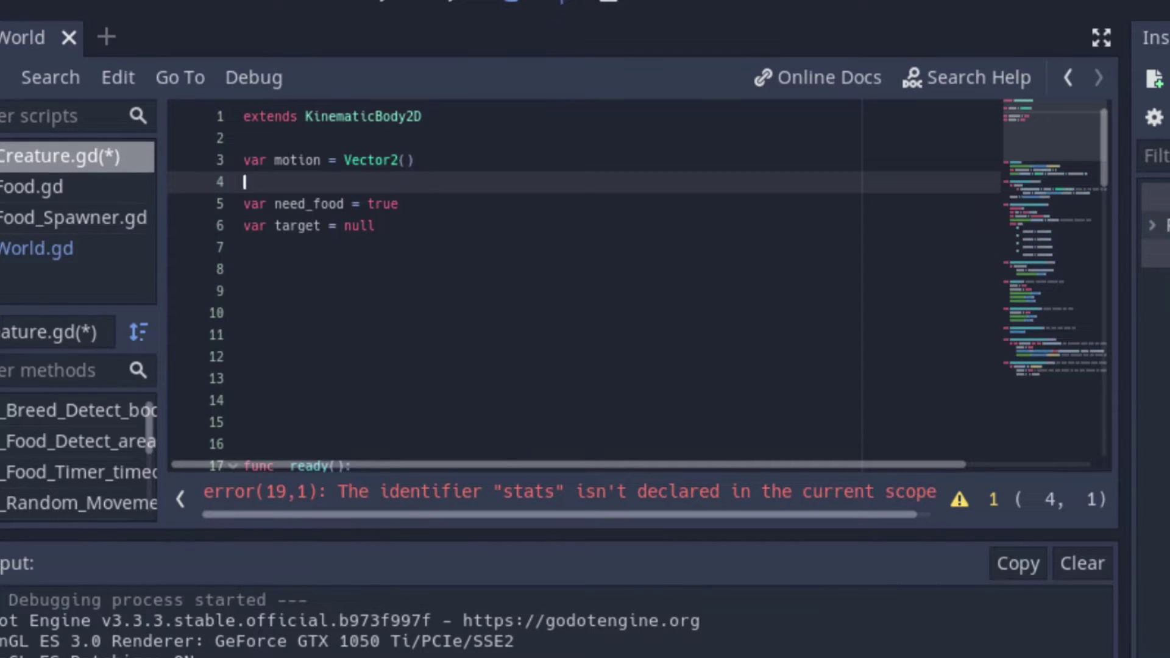
{"action": "type", "text": "var stats = {"}
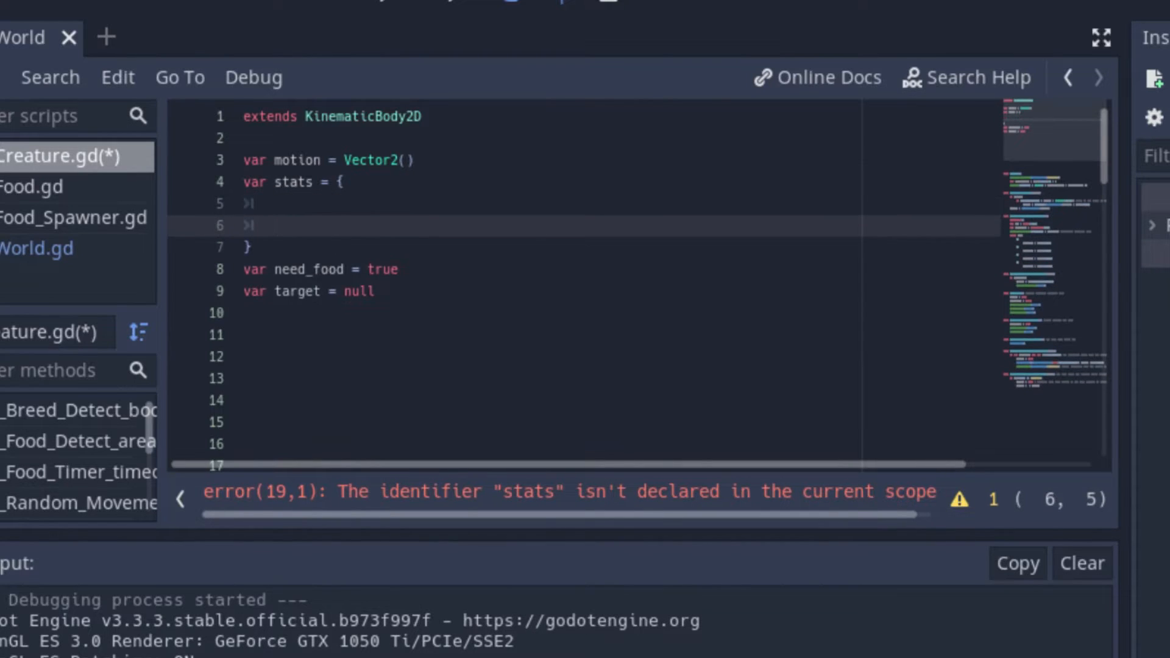
{"action": "type", "text": "\"Speed"}
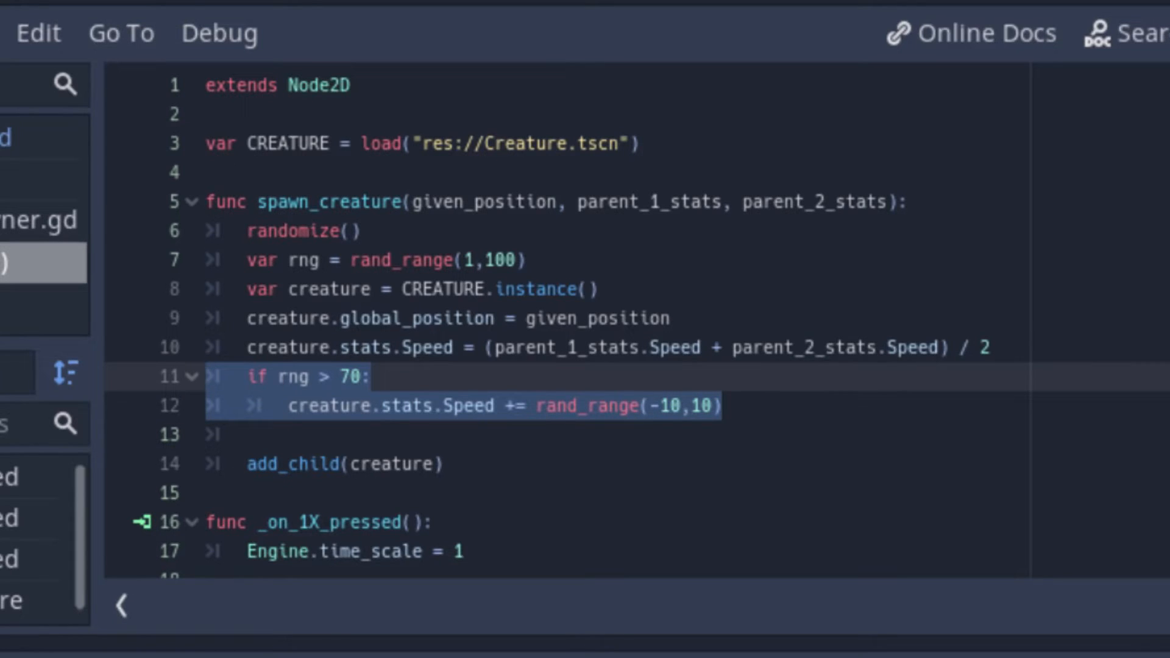
{"action": "left_click", "coordinate": [248, 435]}
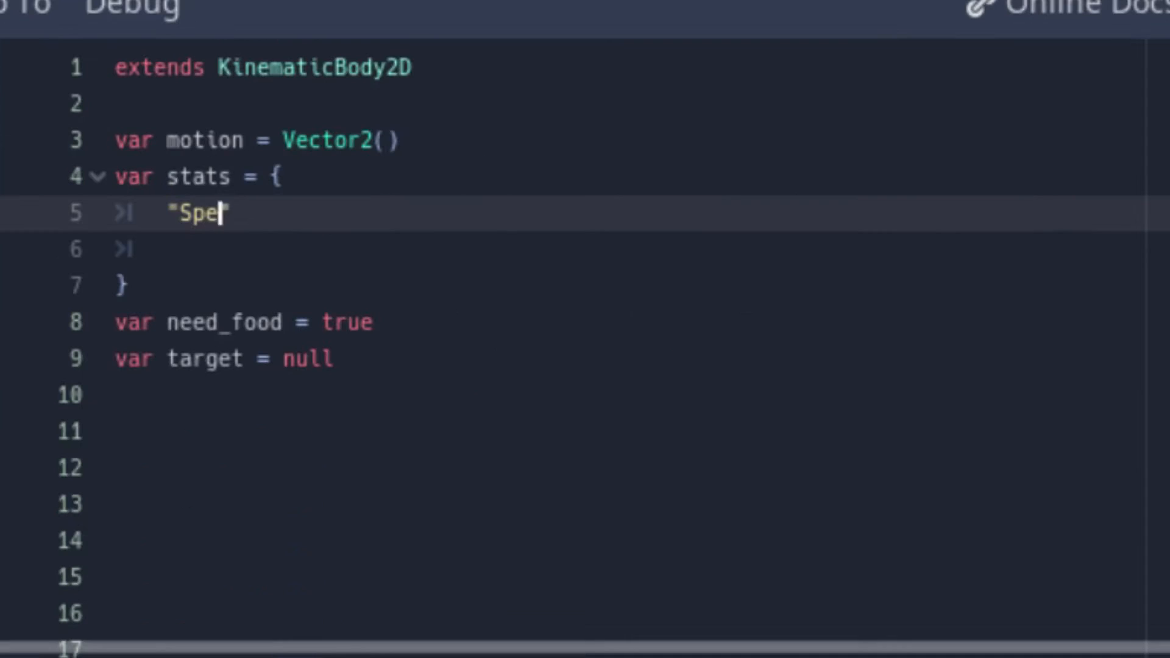
{"action": "type", "text": "ed\": 5"}
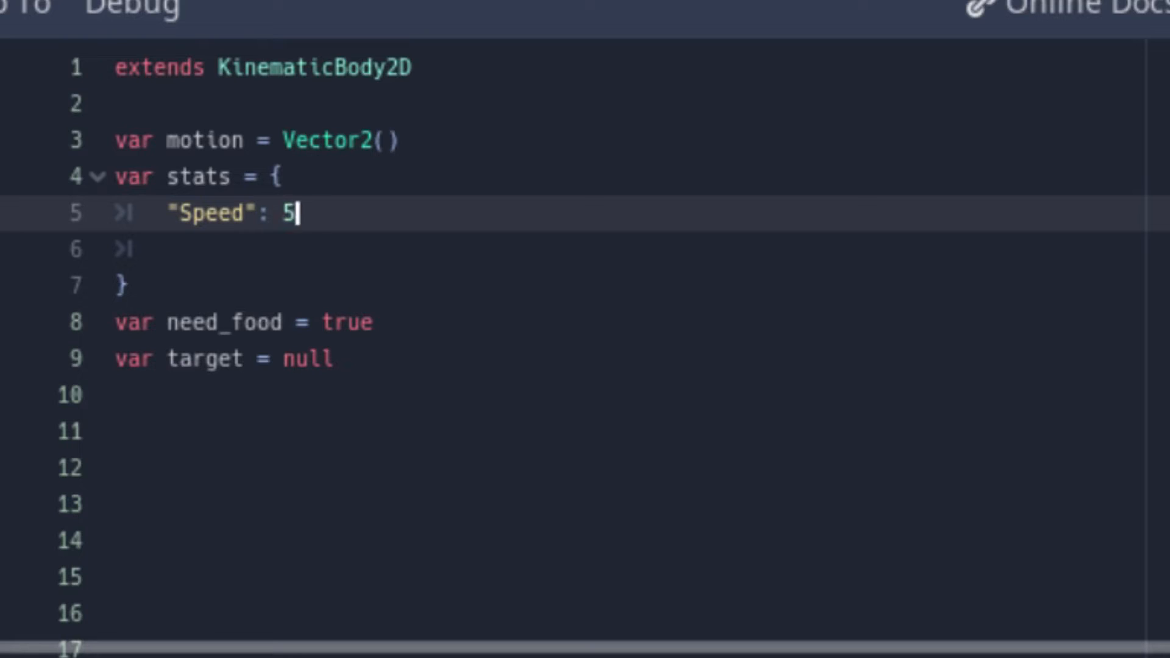